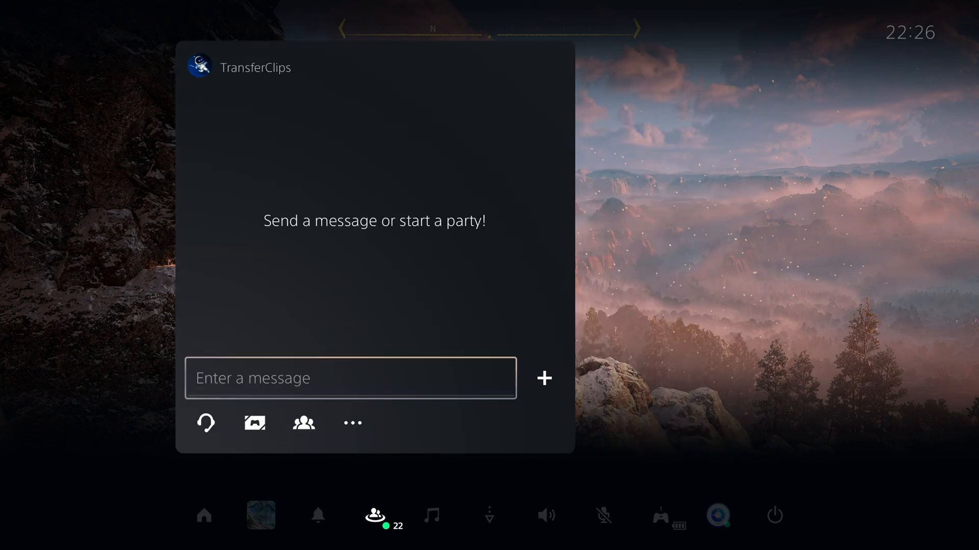
left_click(350, 377)
type("www.discord.com")
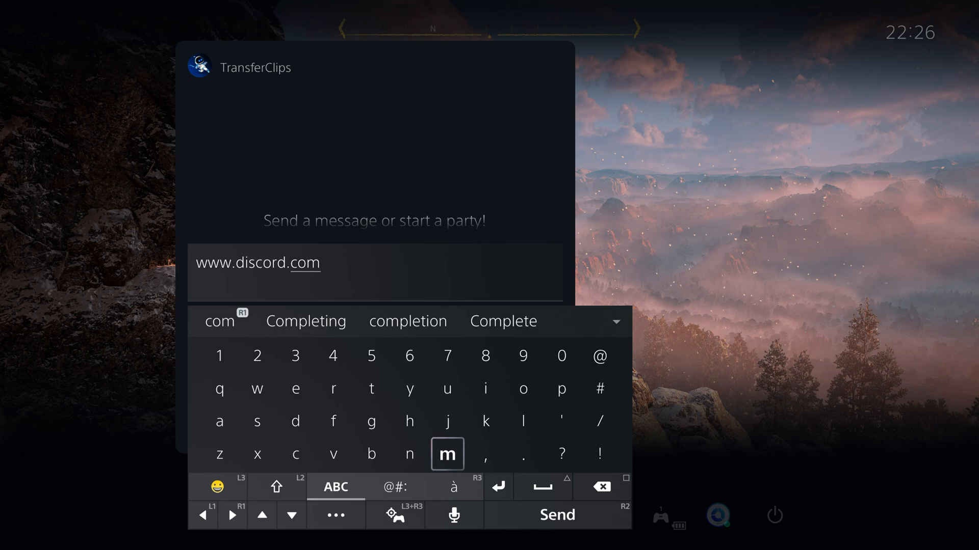
left_click(554, 515)
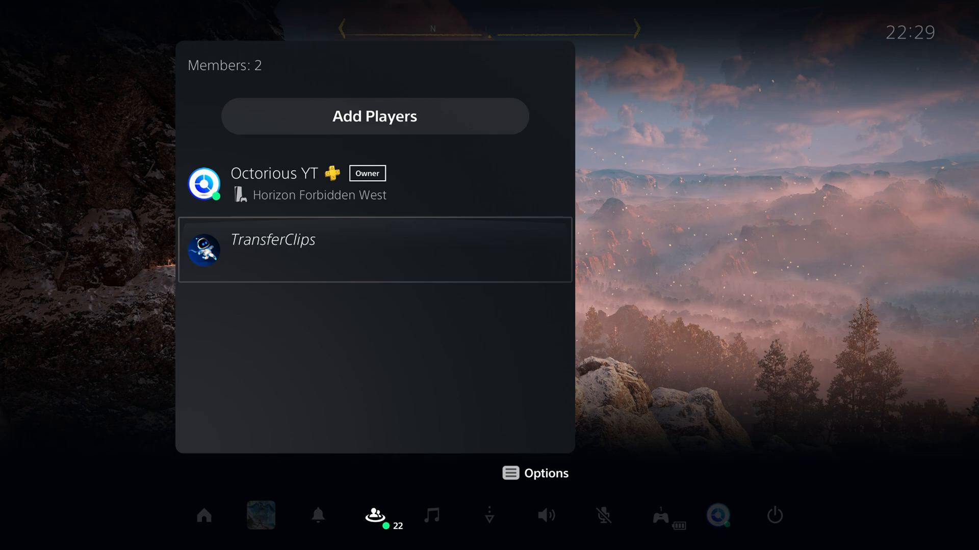
- Rename the group to Discord in Group Settings and confirm
left_click(535, 473)
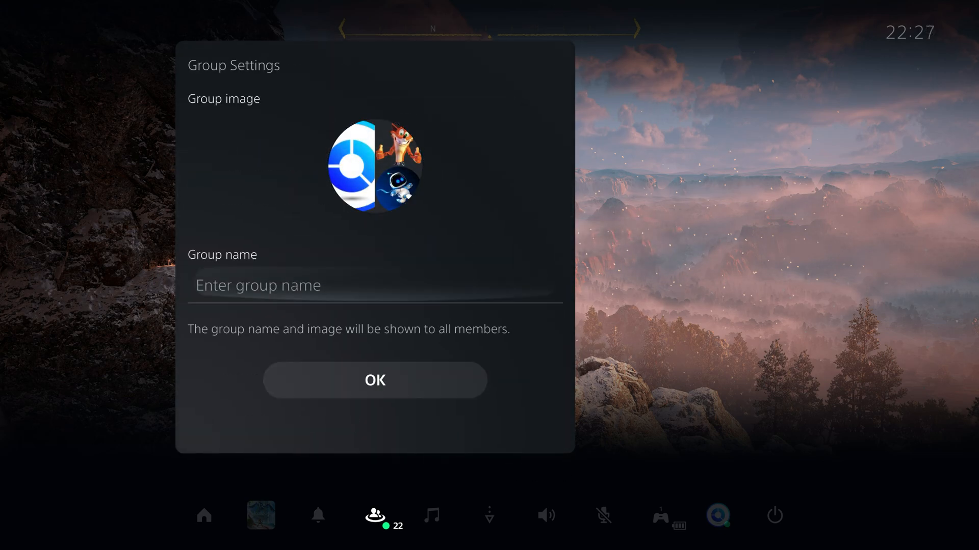
type("Discord")
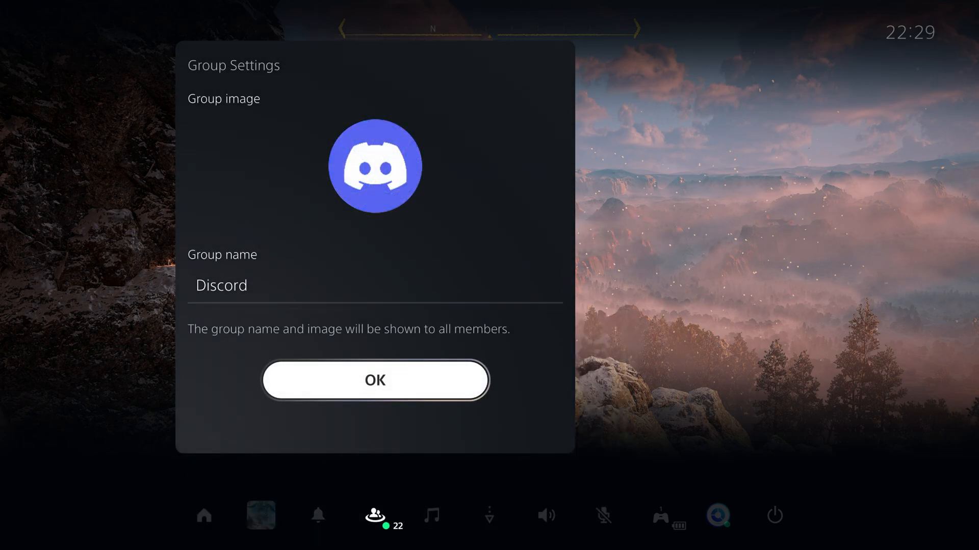
left_click(374, 380)
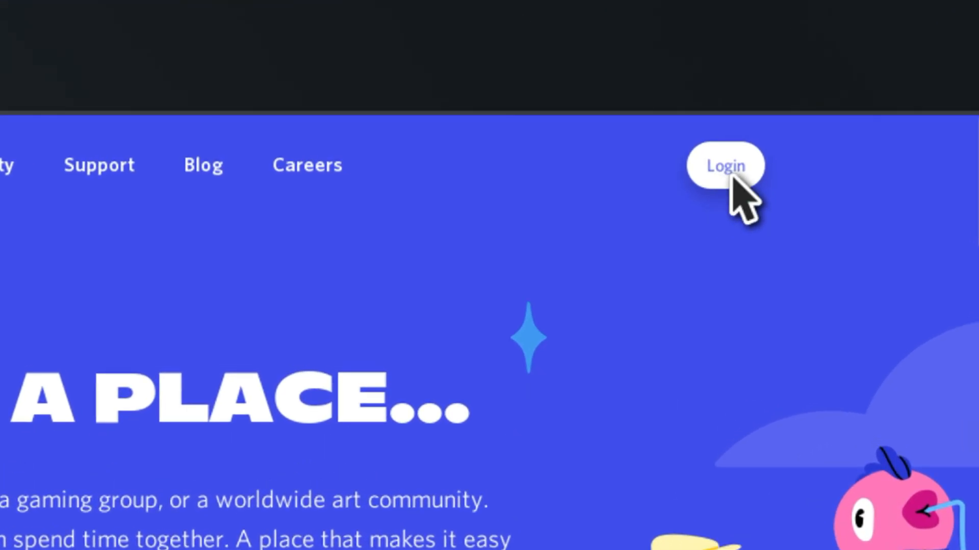
- Begin signing in from the discord.com homepage Login button
left_click(725, 165)
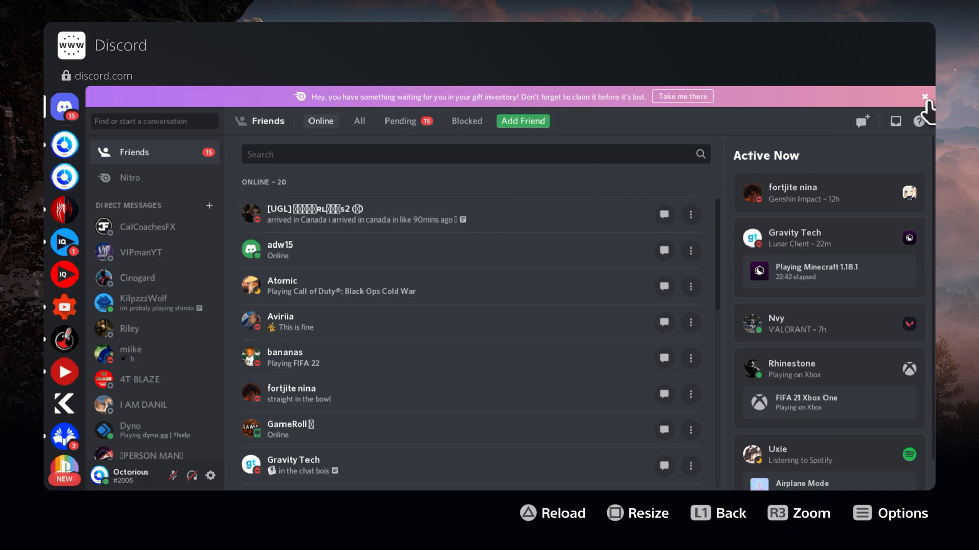
- Dismiss the gift inventory banner and enter the Octorious server
left_click(924, 96)
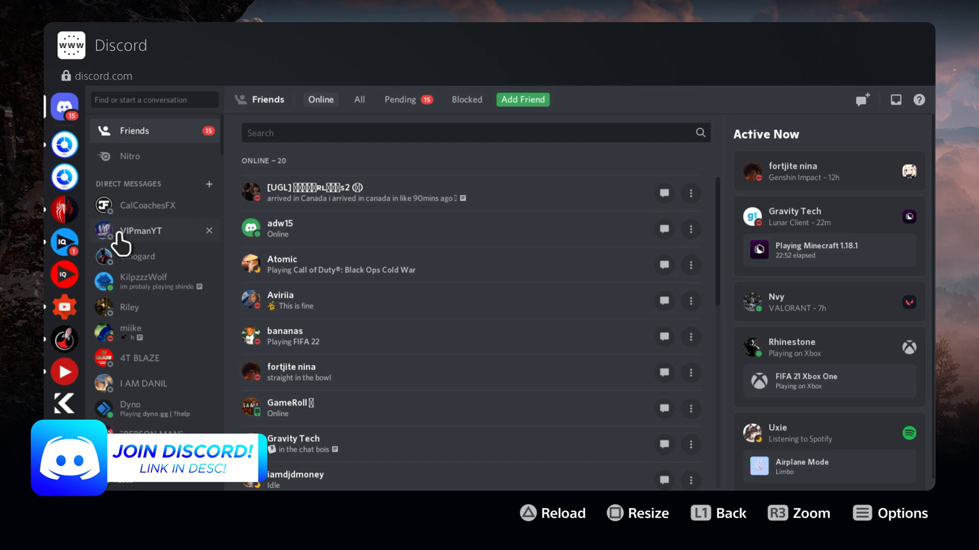
left_click(64, 144)
type("Hello")
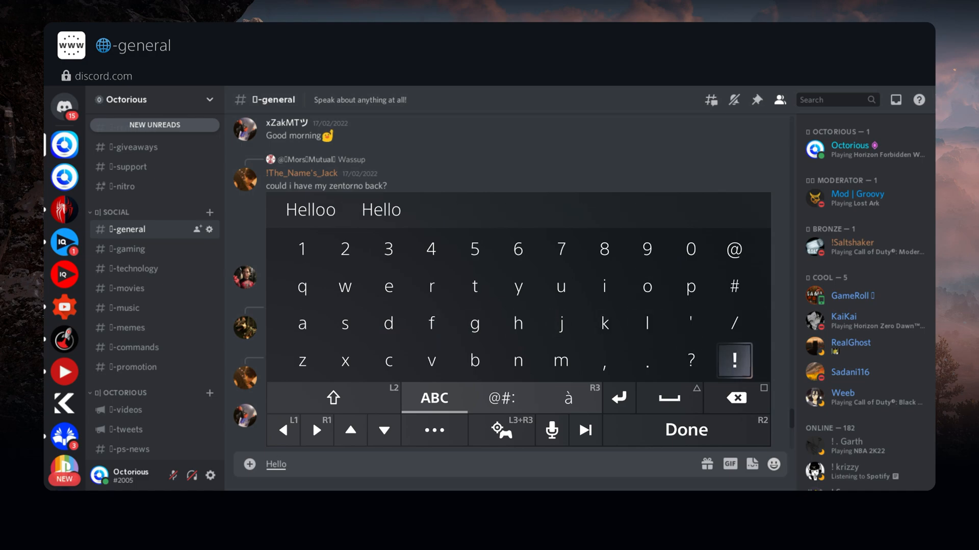
- Post the message Hello! in the Octorious #general channel
left_click(733, 361)
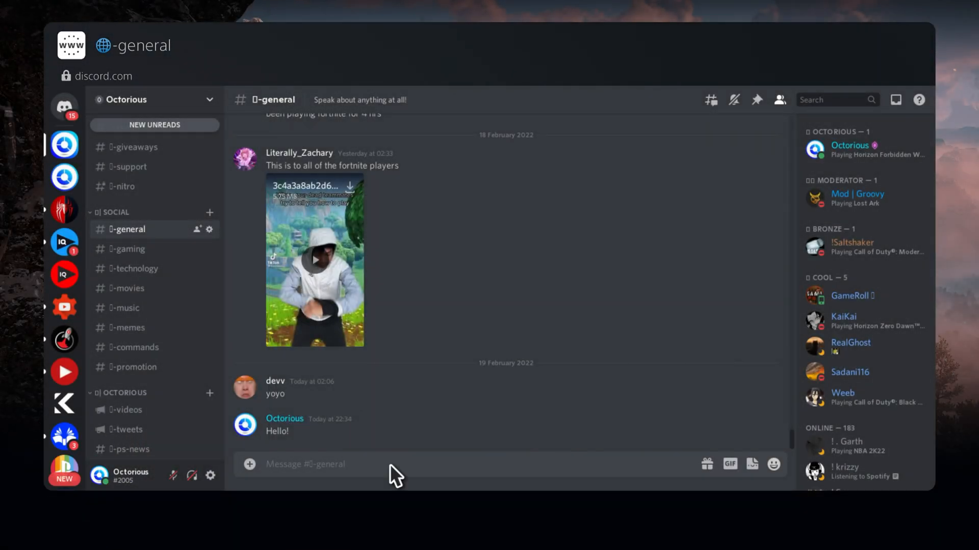
left_click(729, 465)
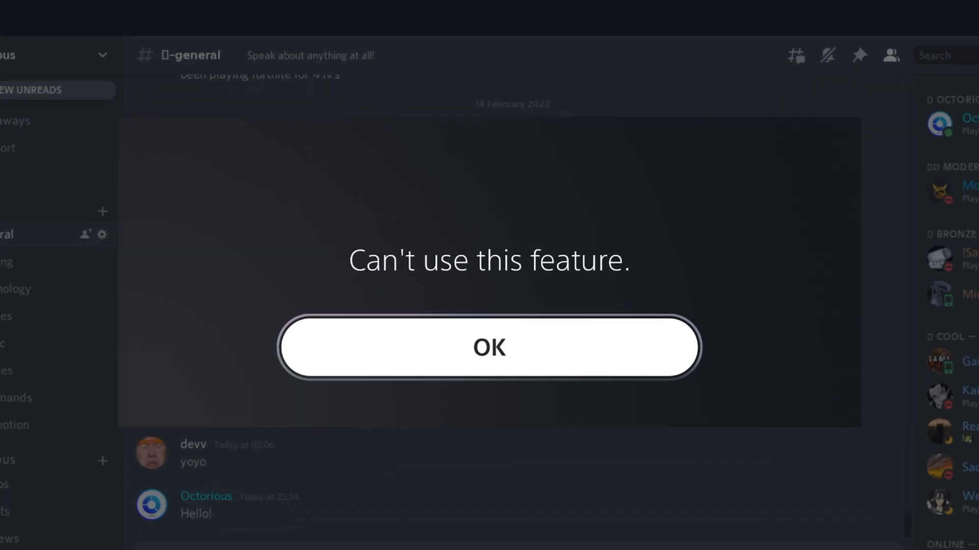
left_click(488, 346)
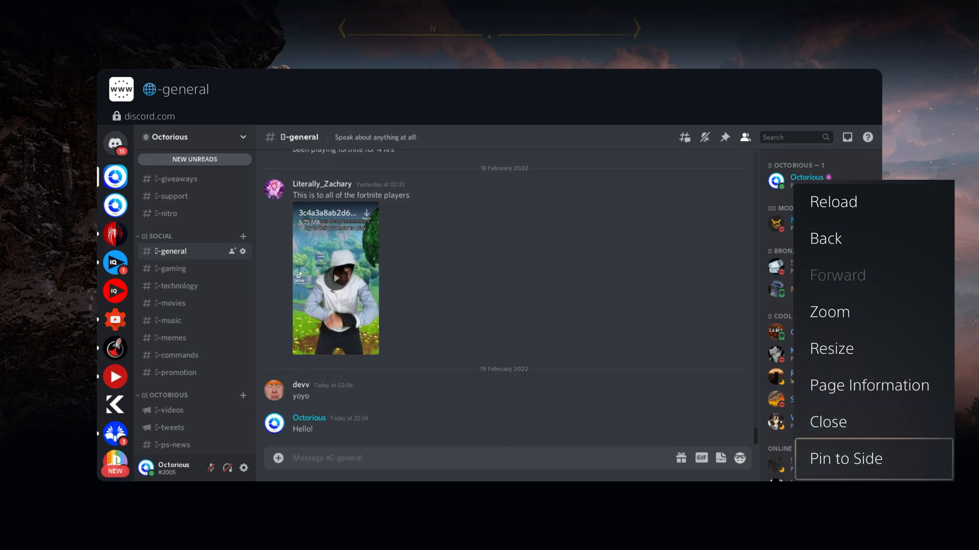
- Pin the Discord browser window to the side of the running Horizon game
left_click(844, 457)
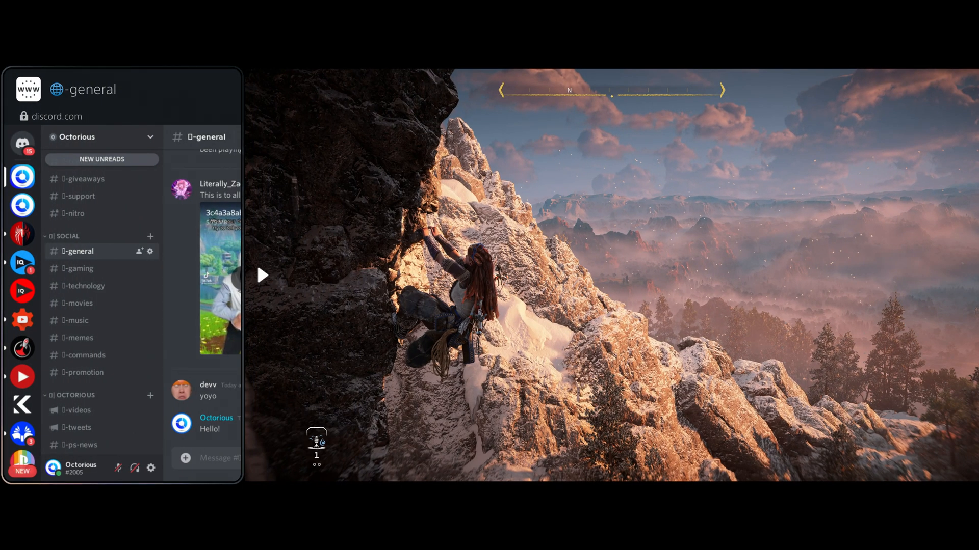